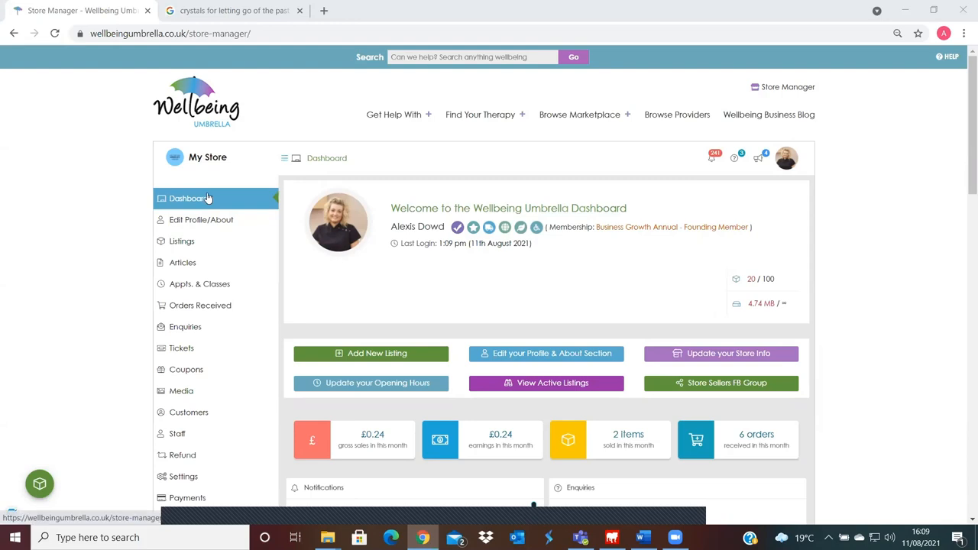
{"action": "mouse_move", "coordinate": [224, 204]}
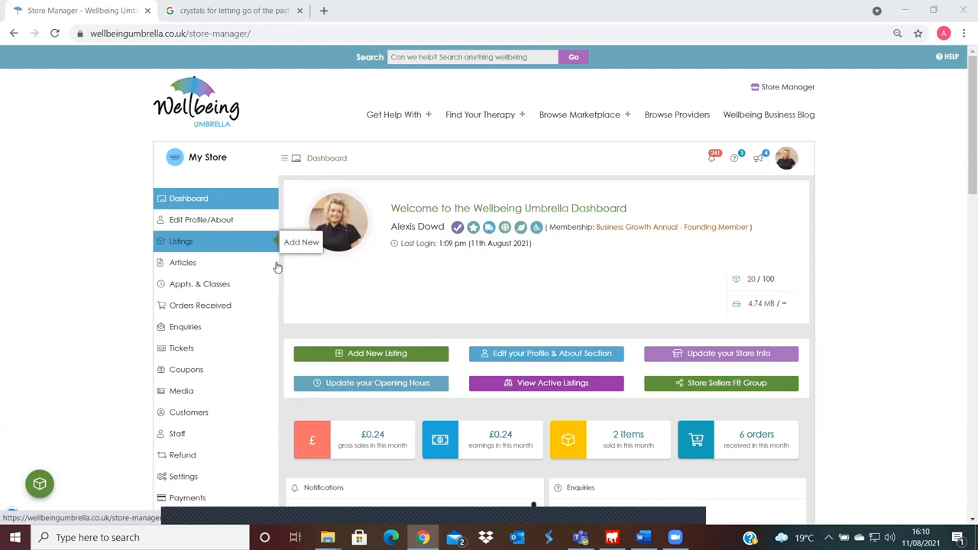
{"action": "mouse_move", "coordinate": [493, 369]}
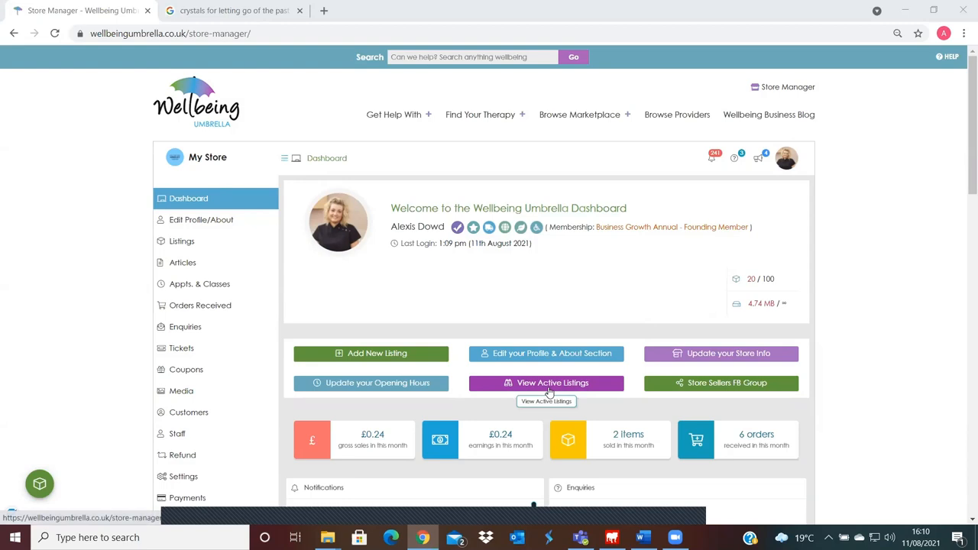
Open the active product listings from the dashboard
{"action": "left_click", "coordinate": [546, 383]}
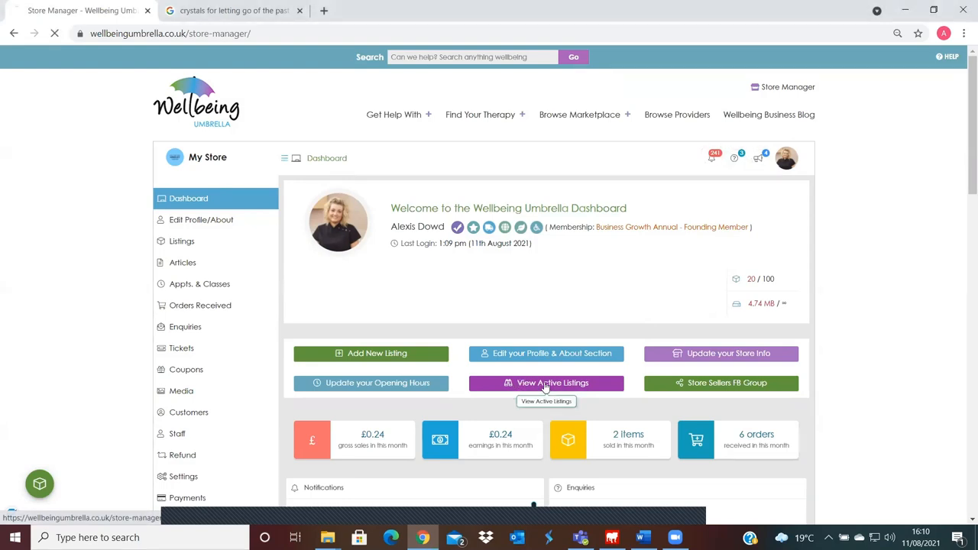
{"action": "left_click", "coordinate": [546, 382]}
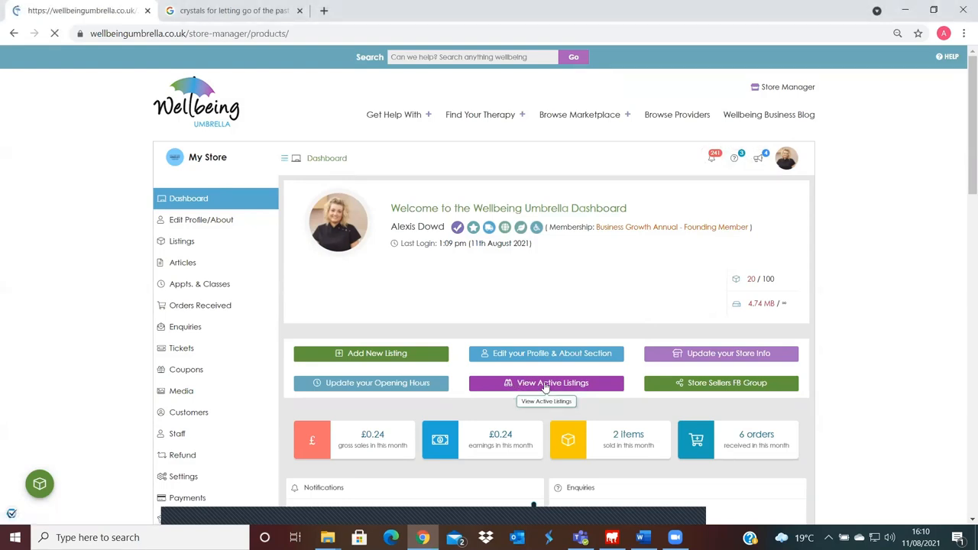
Edit the Crystal Set For Letting Go Of The Past listing from the listings table
{"action": "left_click", "coordinate": [546, 383]}
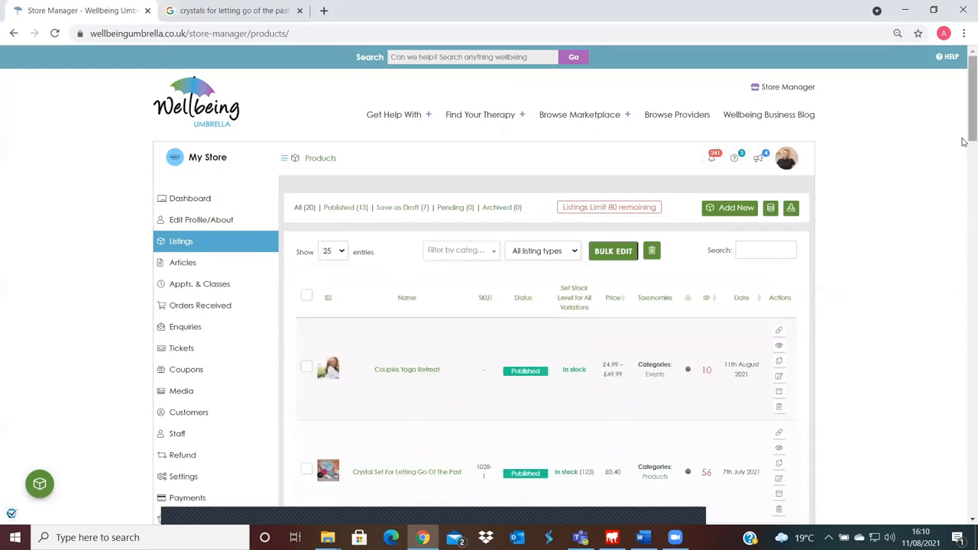
{"action": "scroll", "scroll_direction": "down", "scroll_amount": 3}
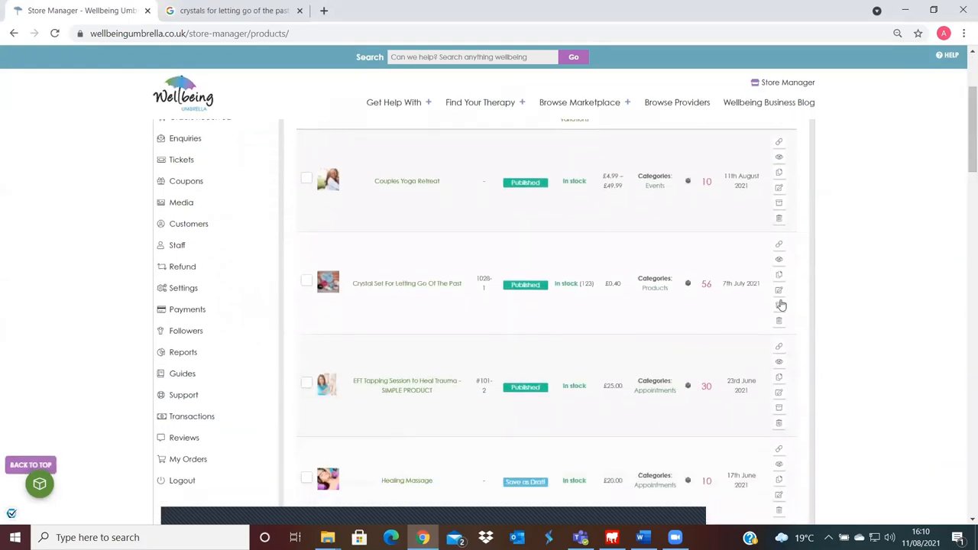
{"action": "left_click", "coordinate": [778, 290]}
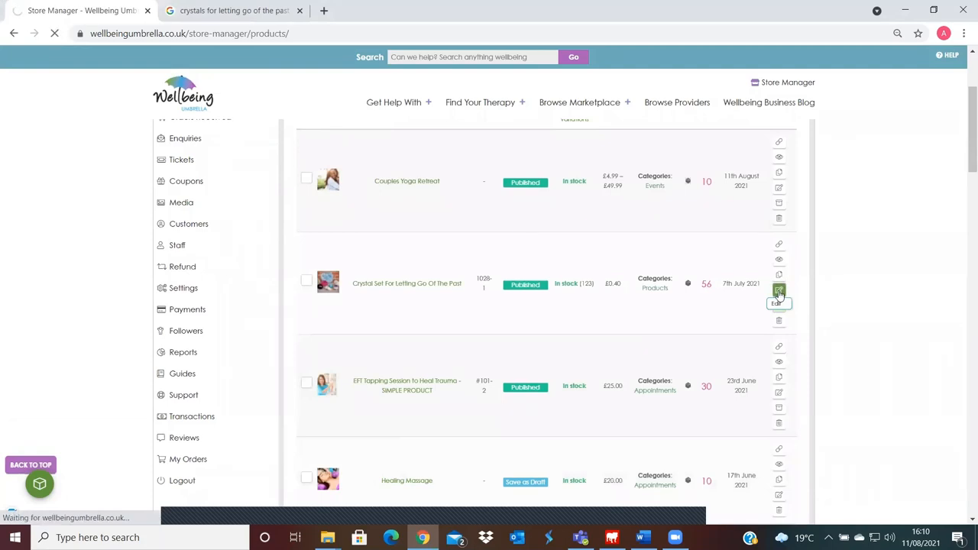
Scroll the crystal set's edit form past its details down to the settings tabs
{"action": "left_click", "coordinate": [779, 289]}
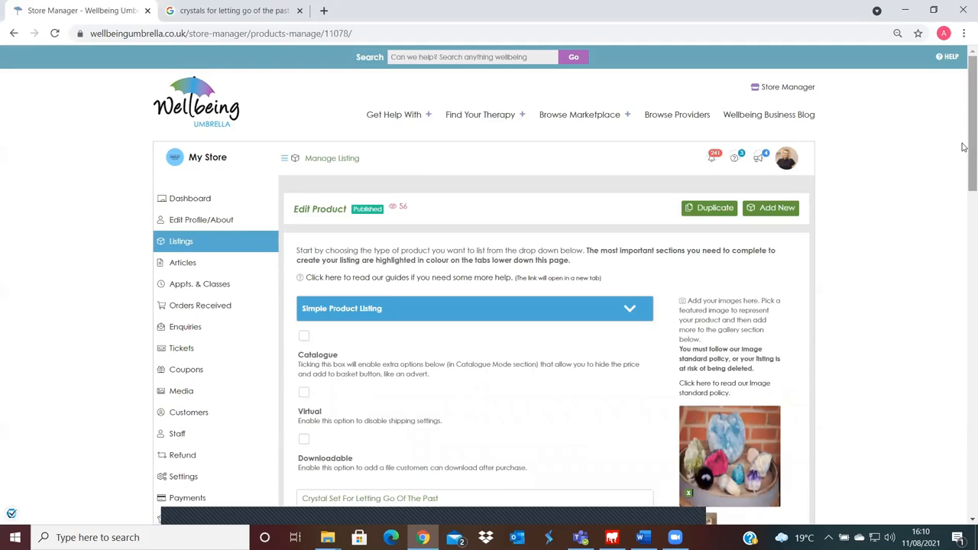
{"action": "scroll", "scroll_direction": "down", "scroll_amount": 3}
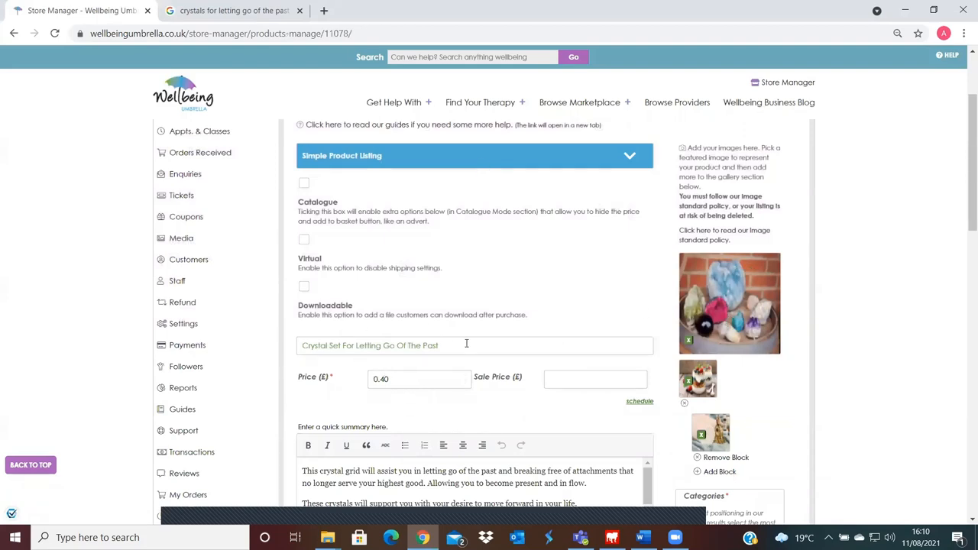
{"action": "scroll", "scroll_direction": "down", "scroll_amount": 3}
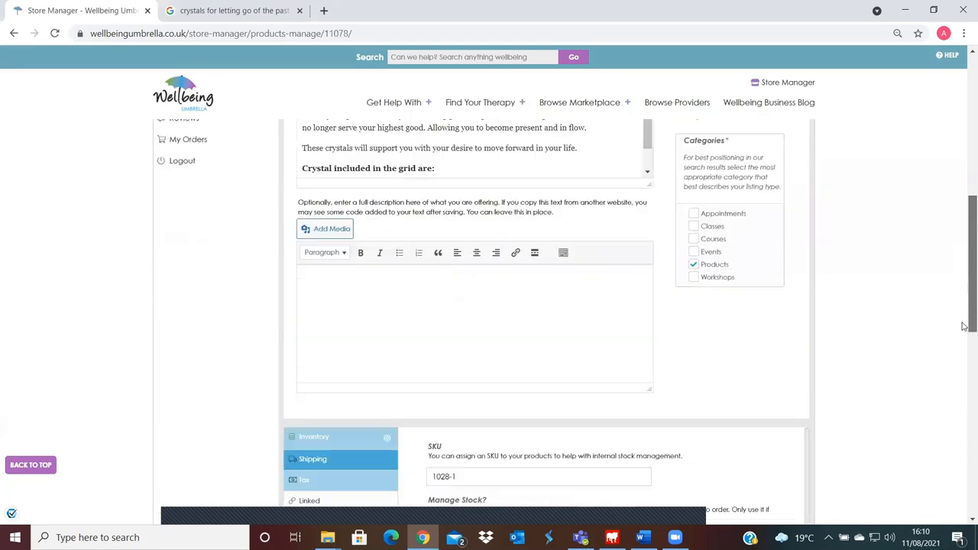
{"action": "scroll", "scroll_direction": "down", "scroll_amount": 3}
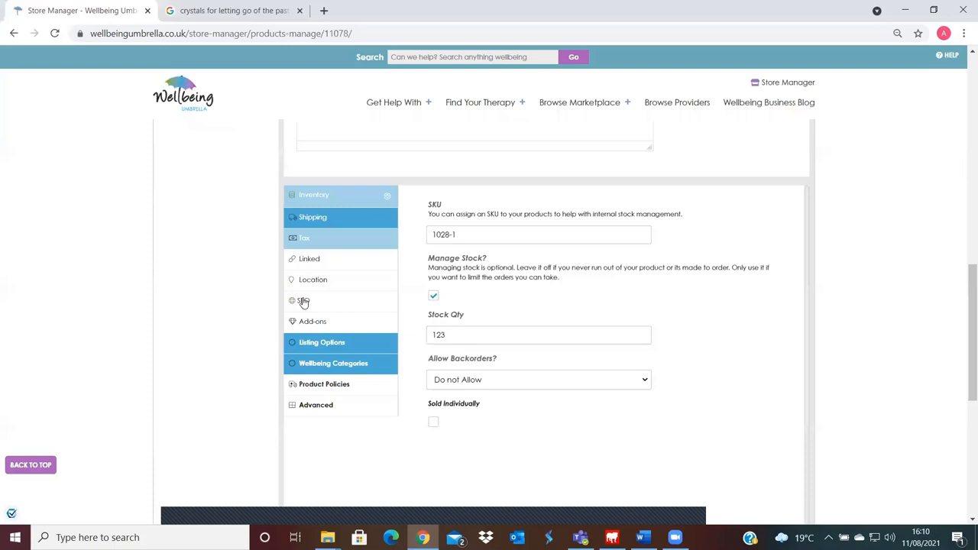
{"action": "mouse_move", "coordinate": [307, 300]}
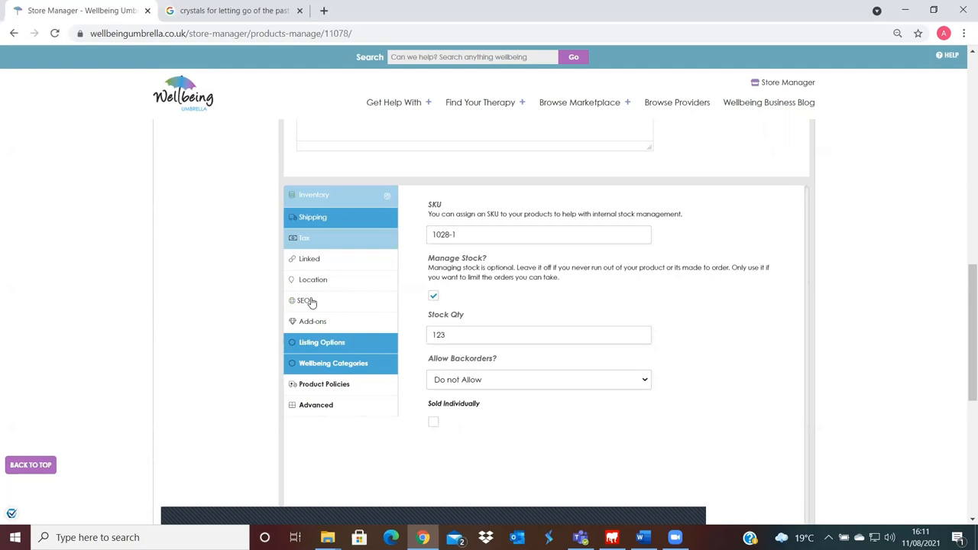
View the SEO tab's focus keyword and meta description for the crystal set
{"action": "left_click", "coordinate": [304, 300]}
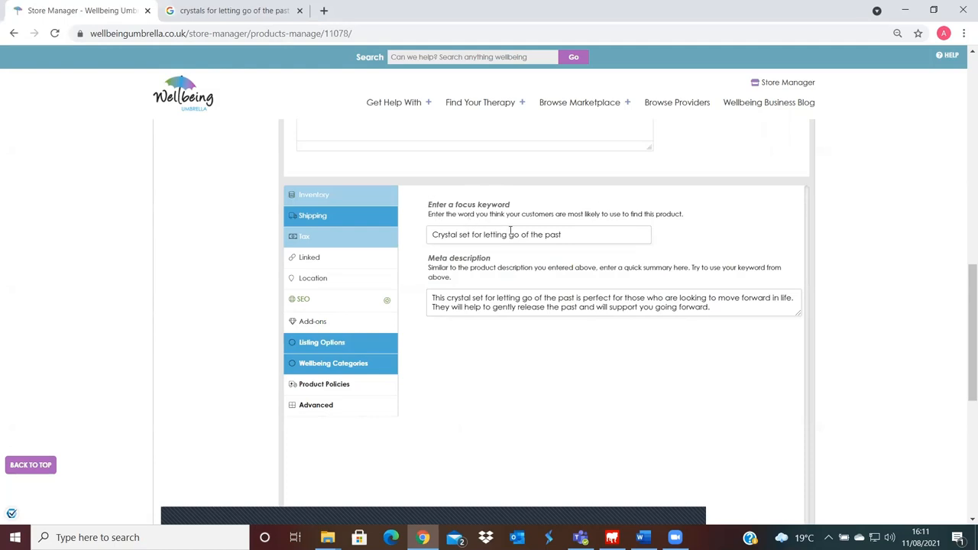
{"action": "mouse_move", "coordinate": [416, 280]}
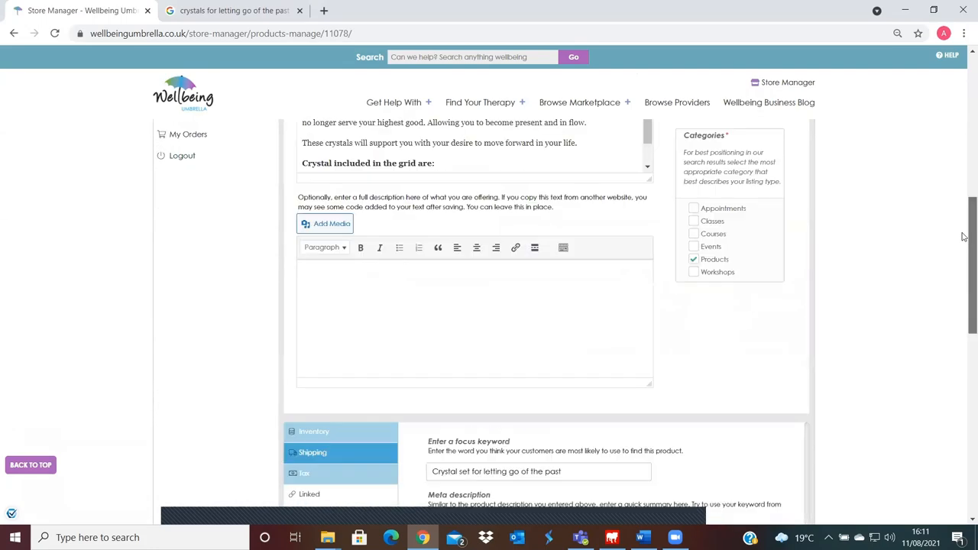
{"action": "scroll", "scroll_direction": "down", "scroll_amount": 3}
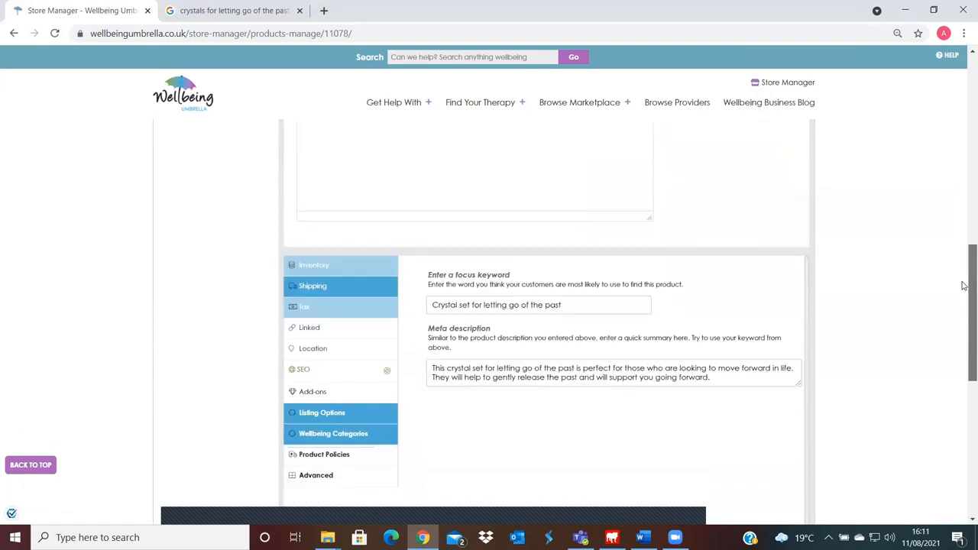
{"action": "scroll", "scroll_direction": "down", "scroll_amount": 3}
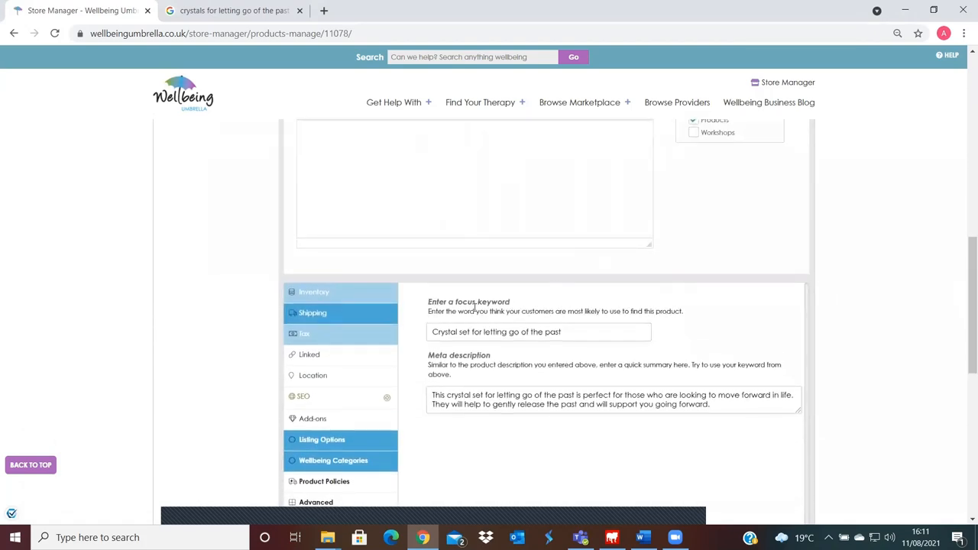
{"action": "left_click", "coordinate": [539, 331]}
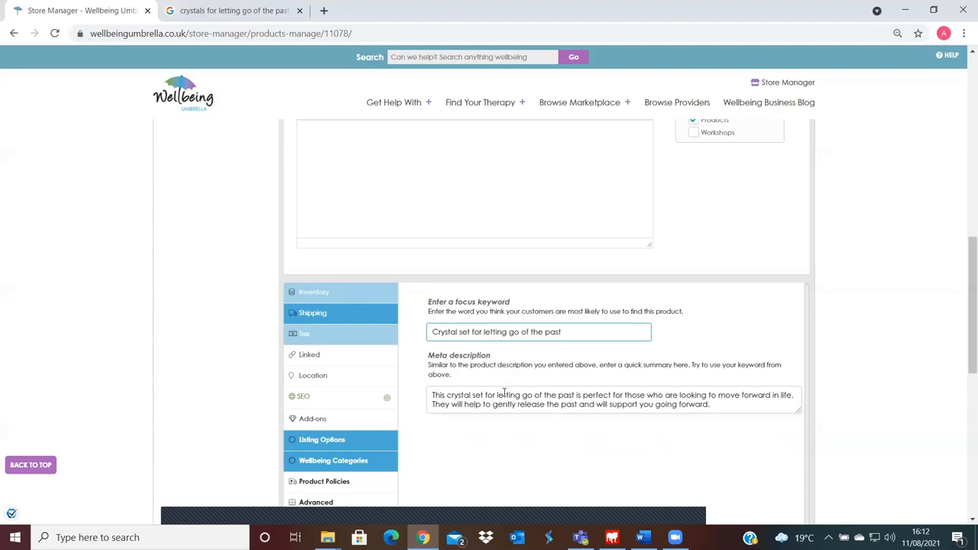
{"action": "left_click", "coordinate": [471, 331]}
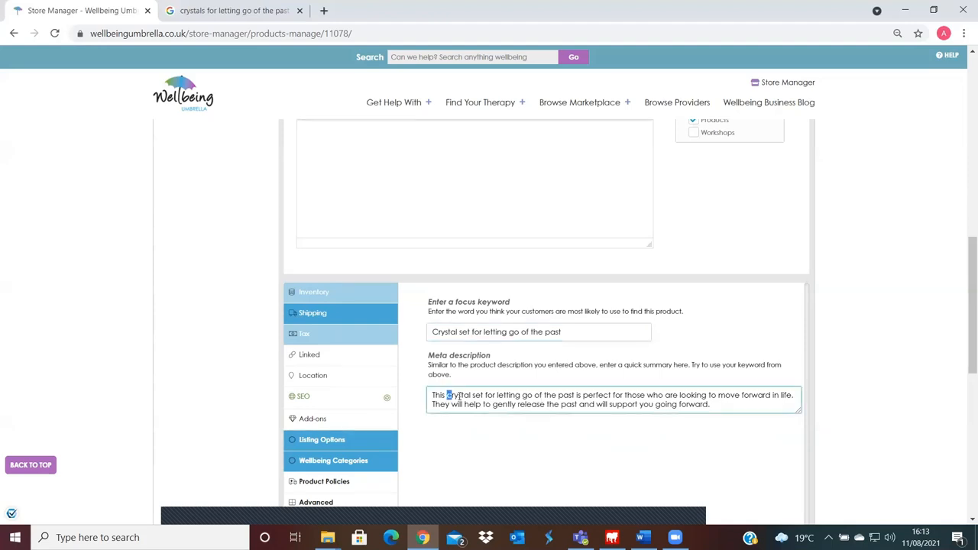
{"action": "left_click_drag", "start_coordinate": [448, 395], "coordinate": [576, 395]}
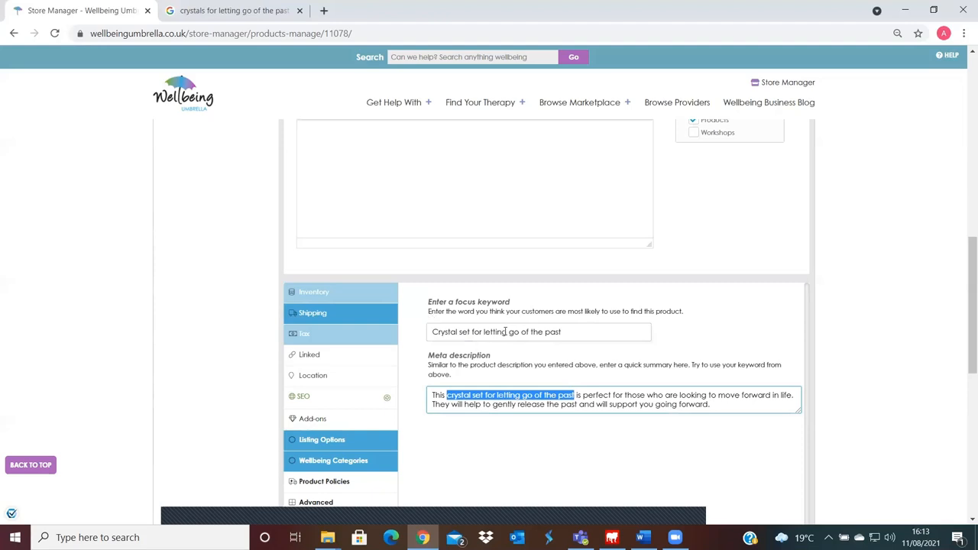
{"action": "mouse_move", "coordinate": [464, 420]}
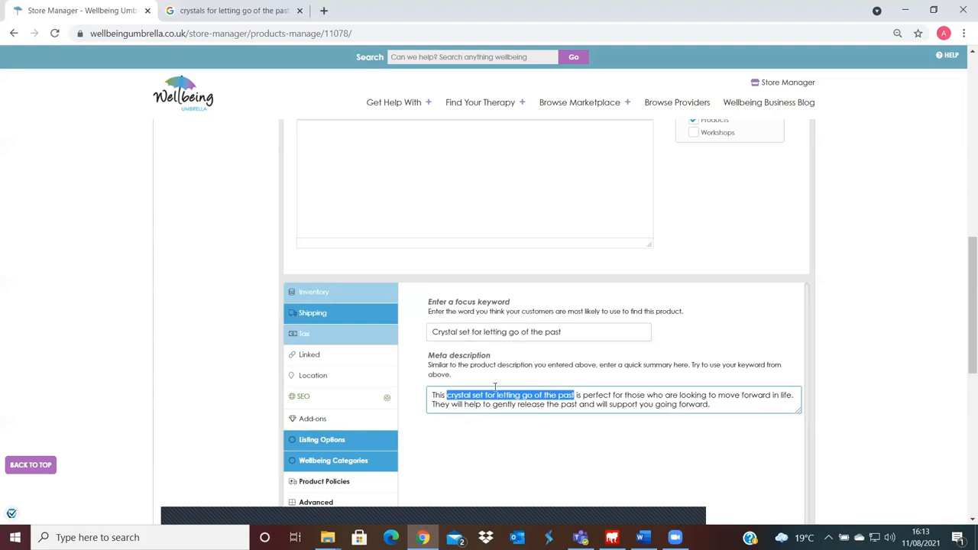
{"action": "mouse_move", "coordinate": [510, 424]}
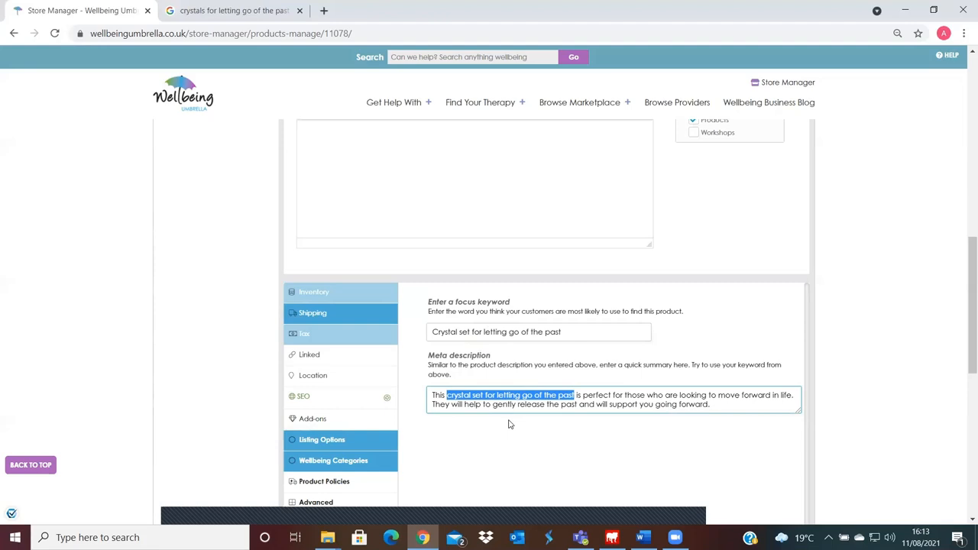
{"action": "mouse_move", "coordinate": [424, 351]}
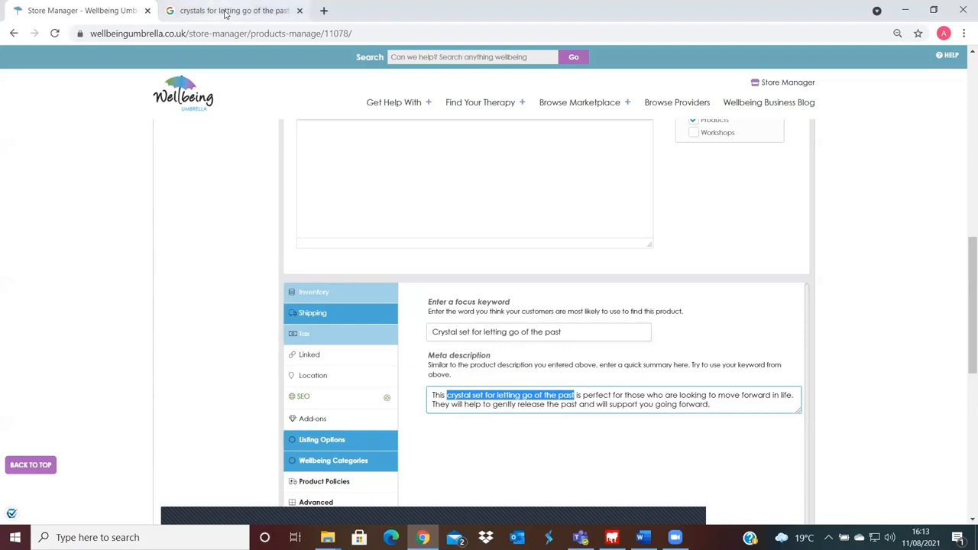
Highlight the Pinterest result's snippet in Google results for crystals for letting go of the past
{"action": "left_click", "coordinate": [233, 10]}
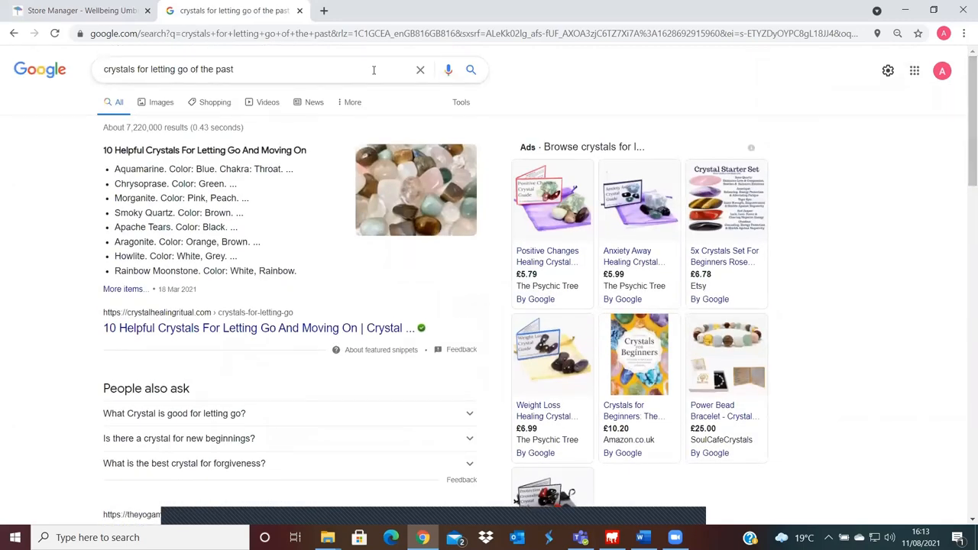
{"action": "scroll", "scroll_direction": "down", "scroll_amount": 3}
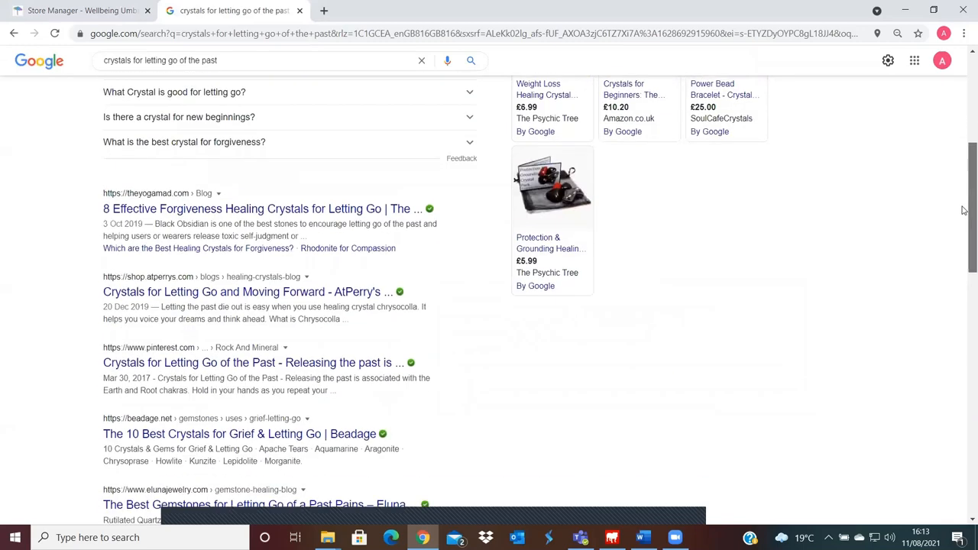
{"action": "scroll", "scroll_direction": "down", "scroll_amount": 3}
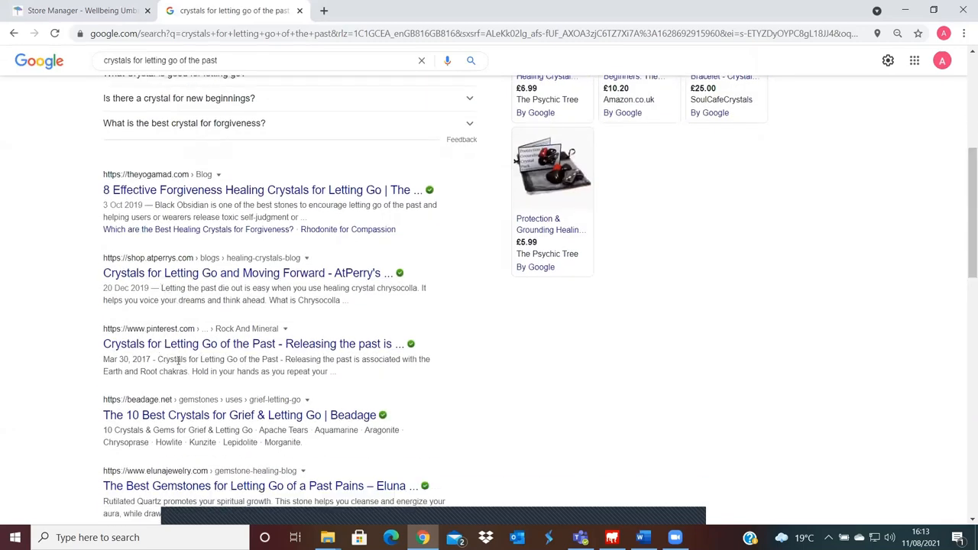
{"action": "left_click_drag", "start_coordinate": [158, 359], "coordinate": [335, 372]}
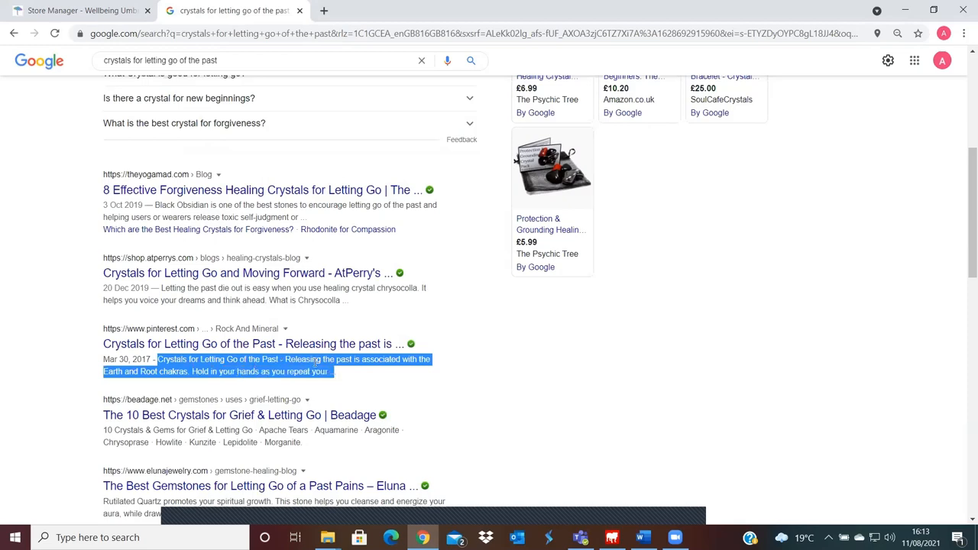
{"action": "mouse_move", "coordinate": [411, 370]}
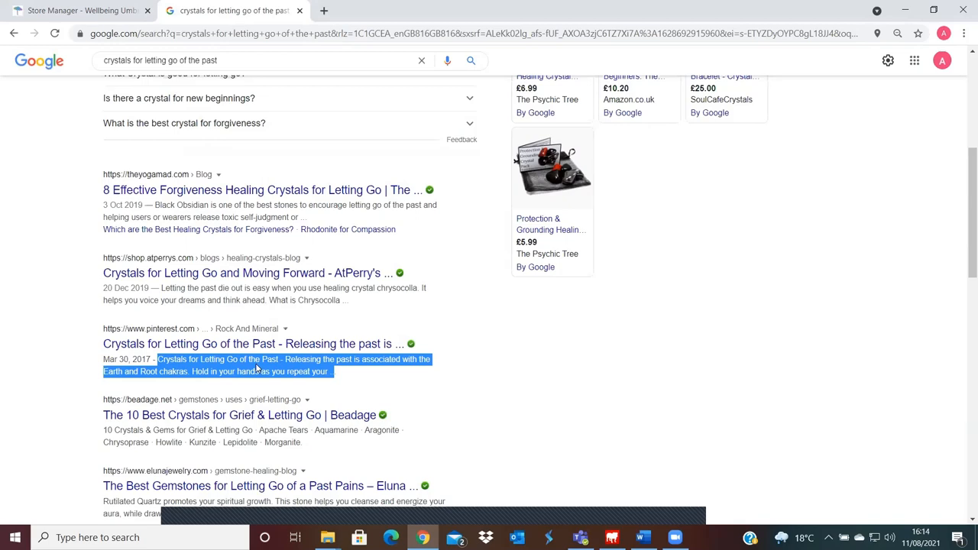
{"action": "mouse_move", "coordinate": [80, 9]}
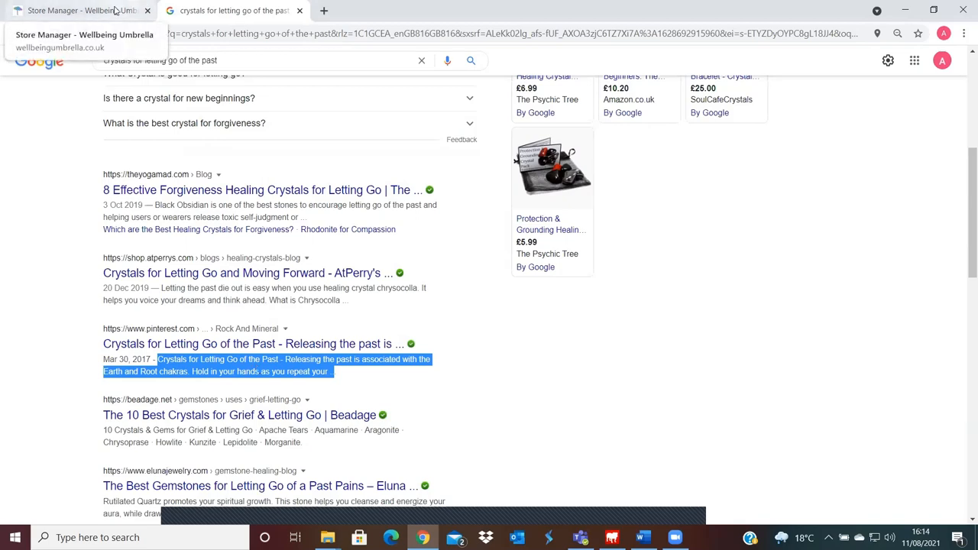
Return to the crystal set editor and scroll to the View, Save as Draft and Submit buttons
{"action": "left_click", "coordinate": [76, 10]}
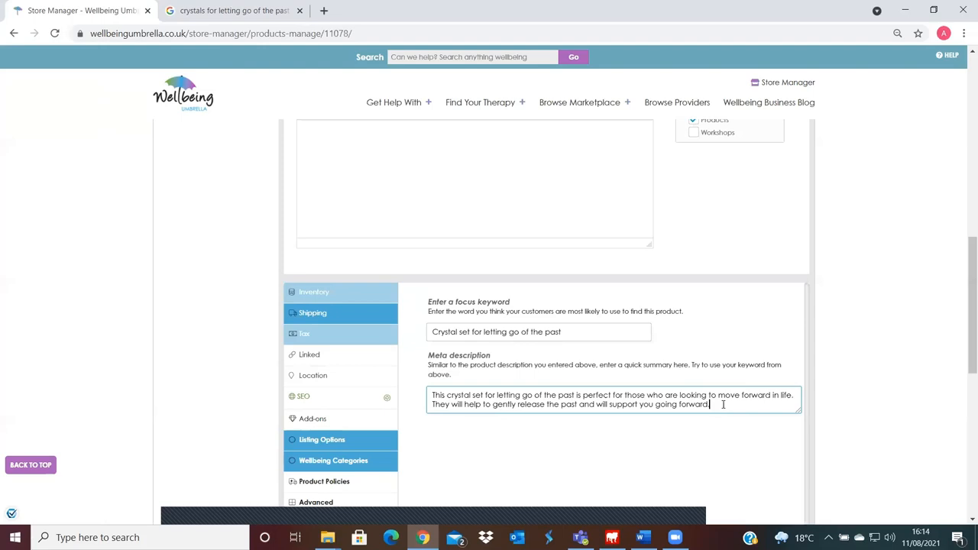
{"action": "scroll", "scroll_direction": "down", "scroll_amount": 3}
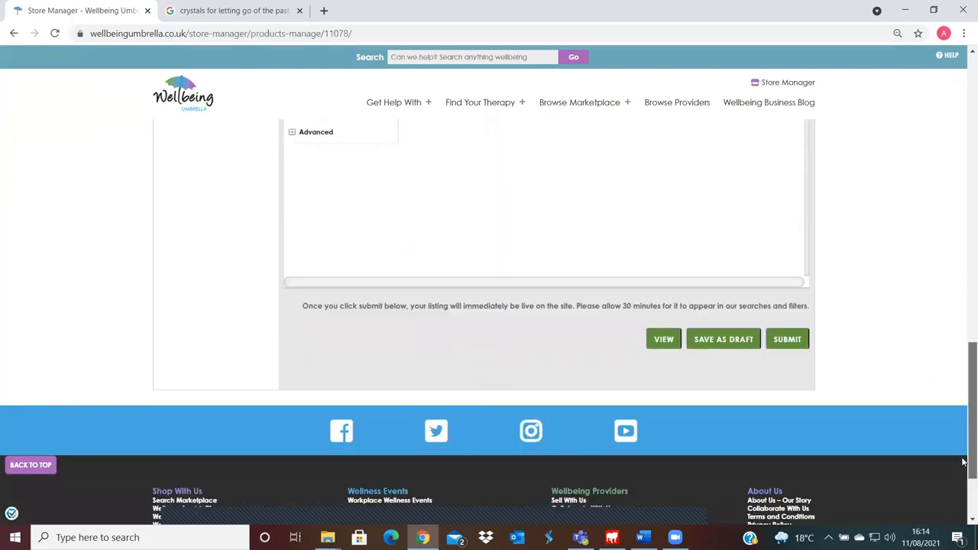
{"action": "scroll", "scroll_direction": "down", "scroll_amount": 3}
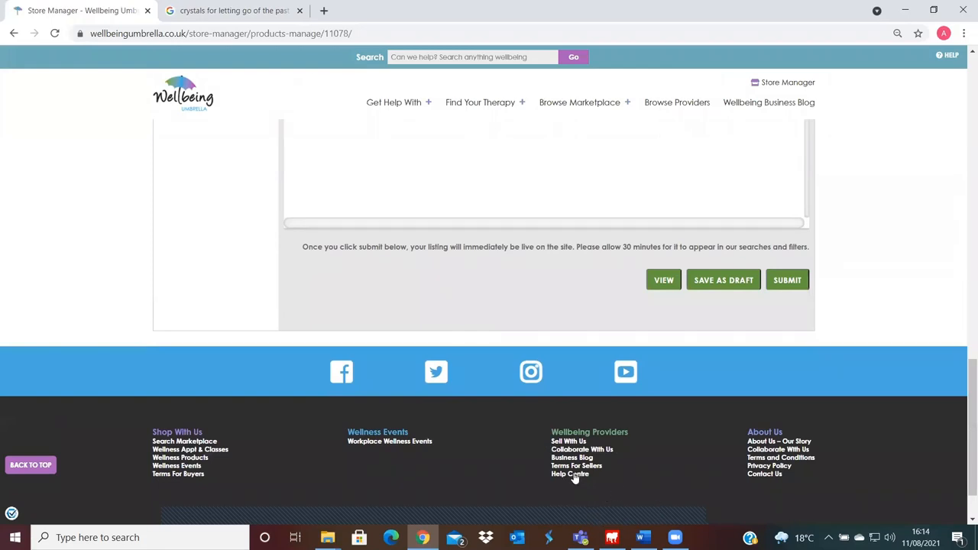